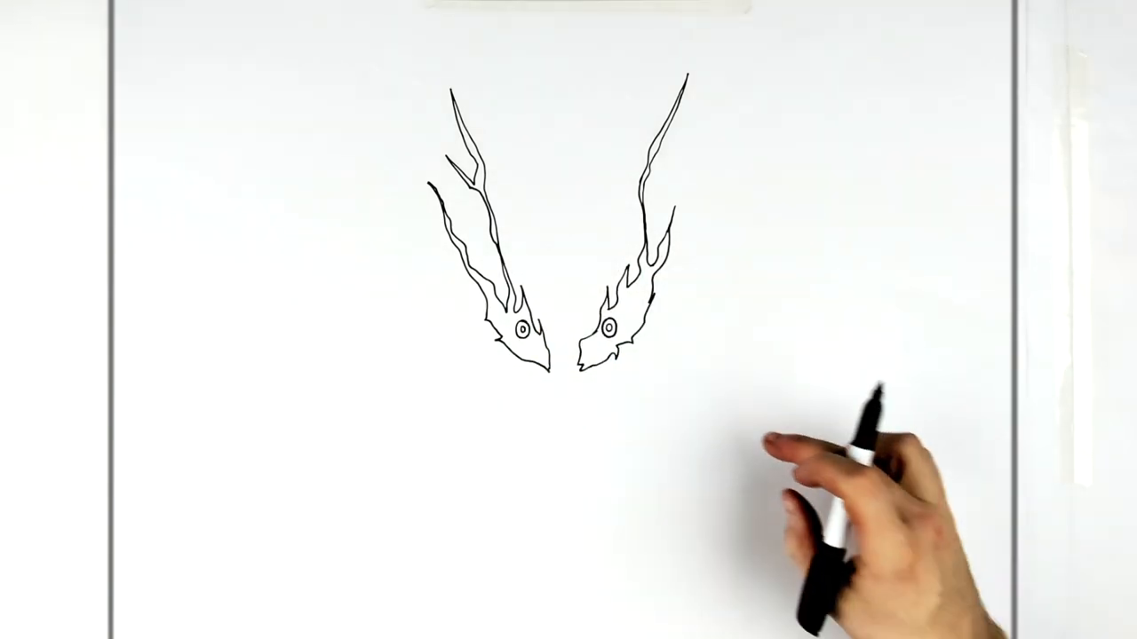
mouse_move(844, 488)
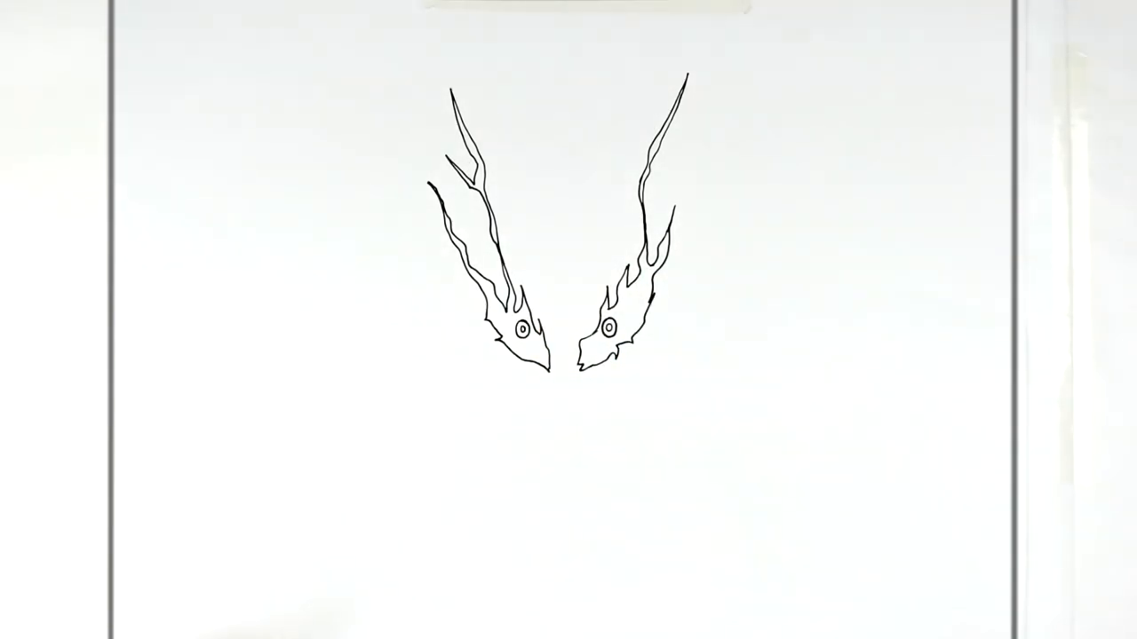